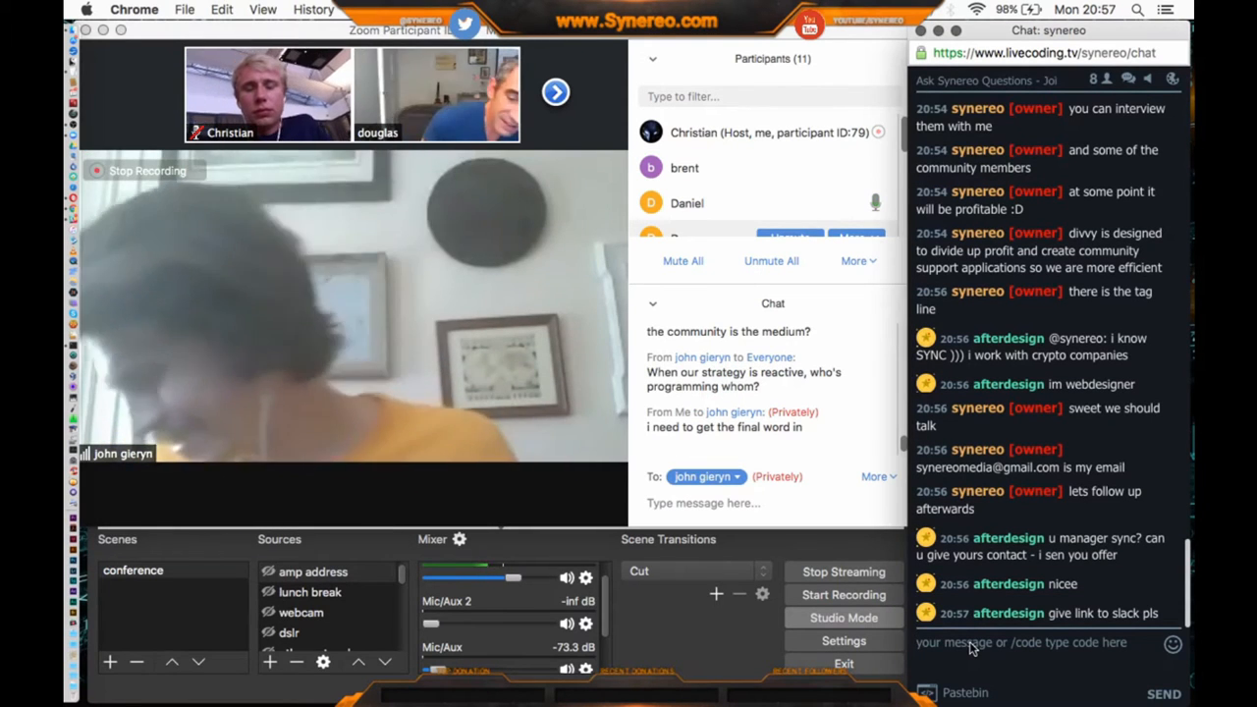
Reply in the stream chat that the community workspace is synereo.slack.com
type("i believ")
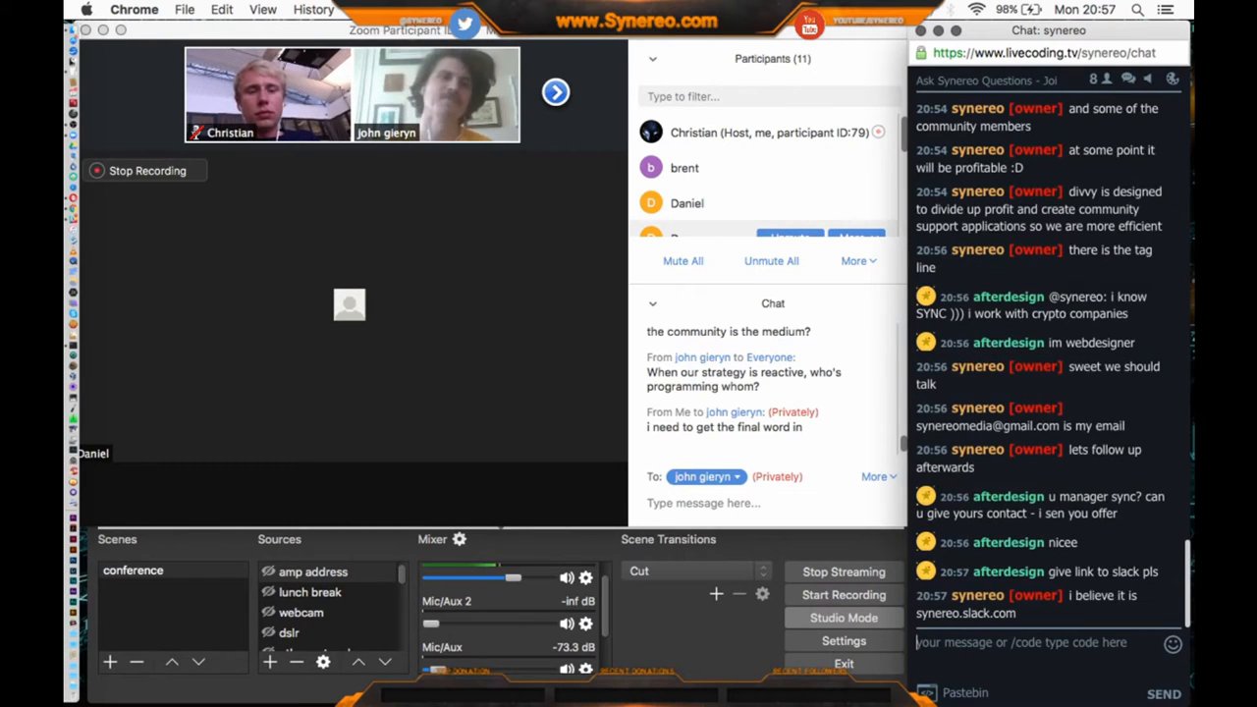
type("or")
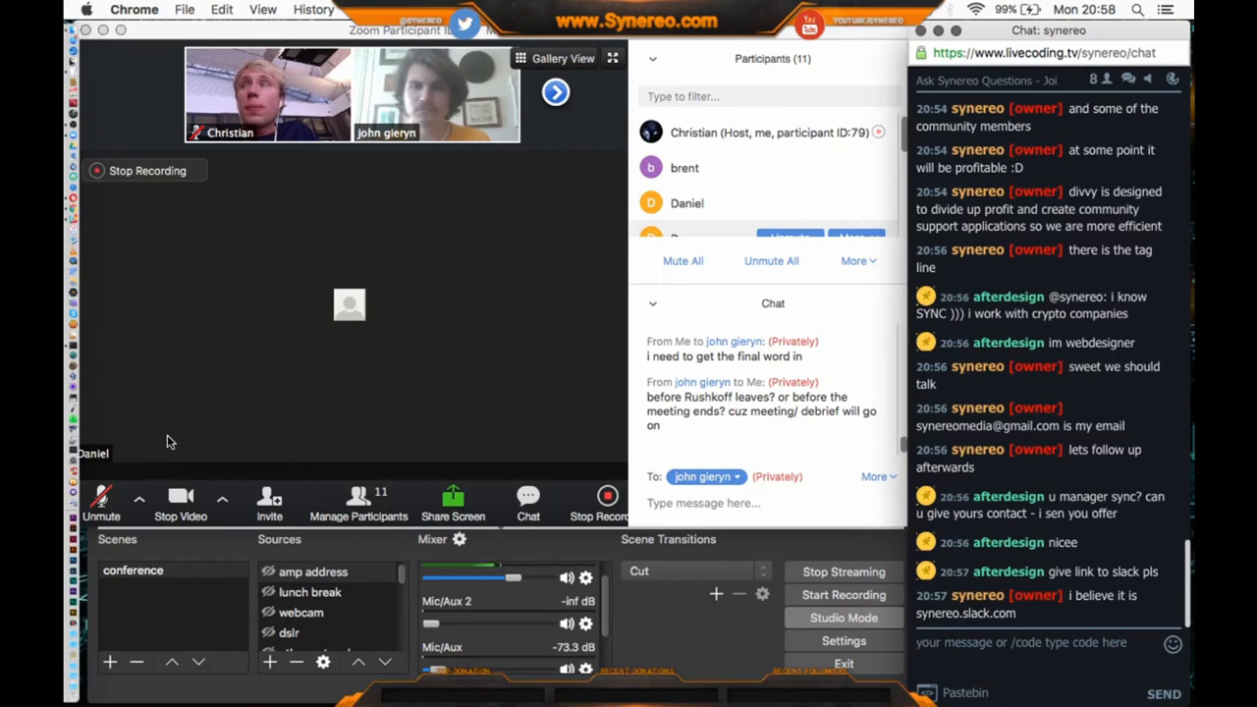
mouse_move(153, 447)
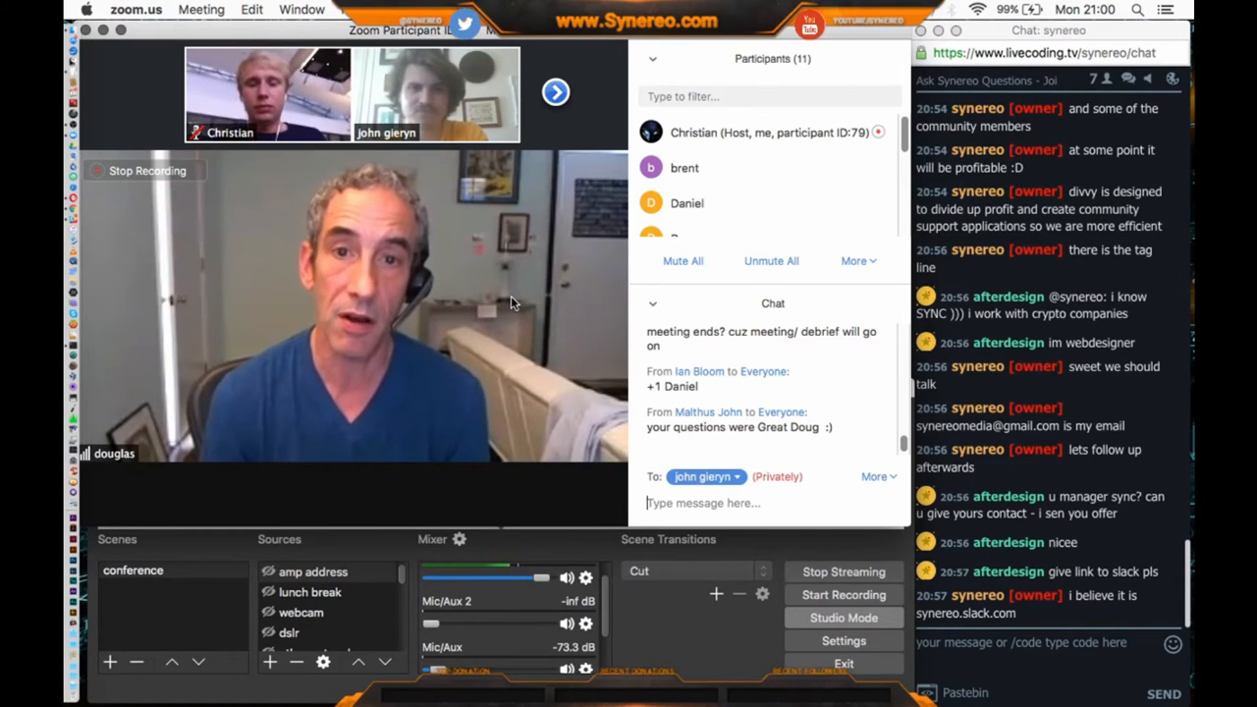
type("its good you can c")
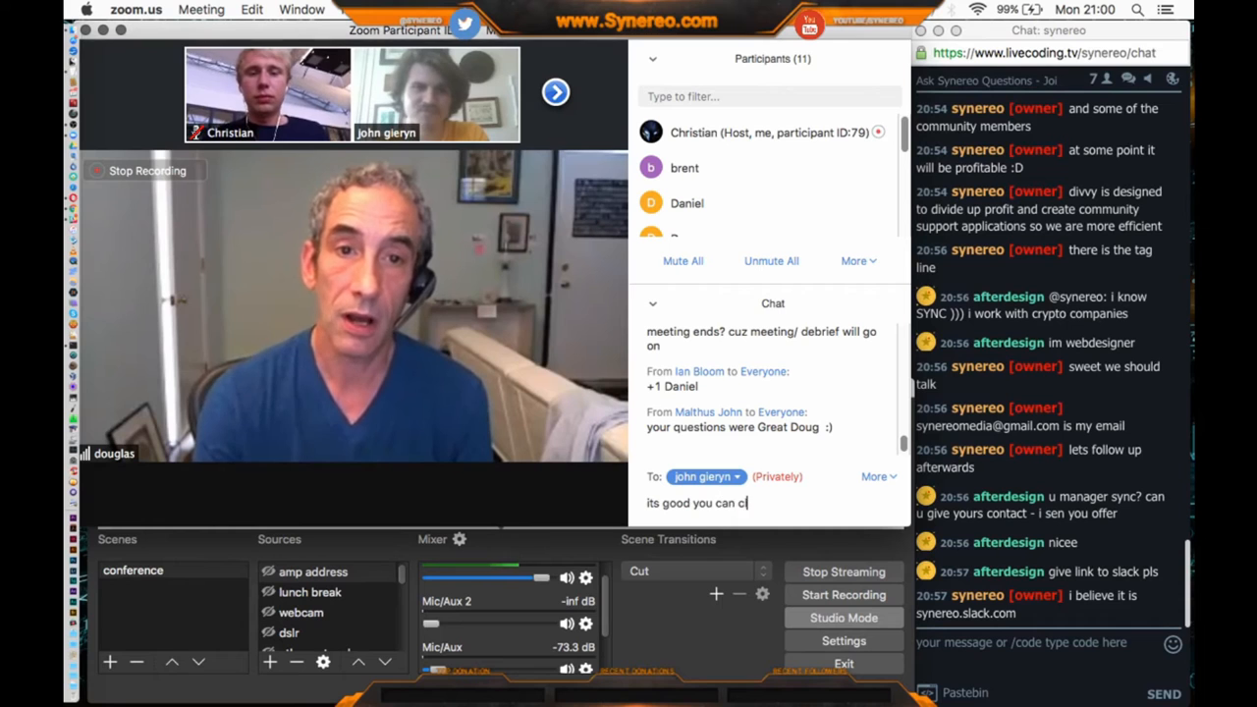
type("ose it anyway you wis")
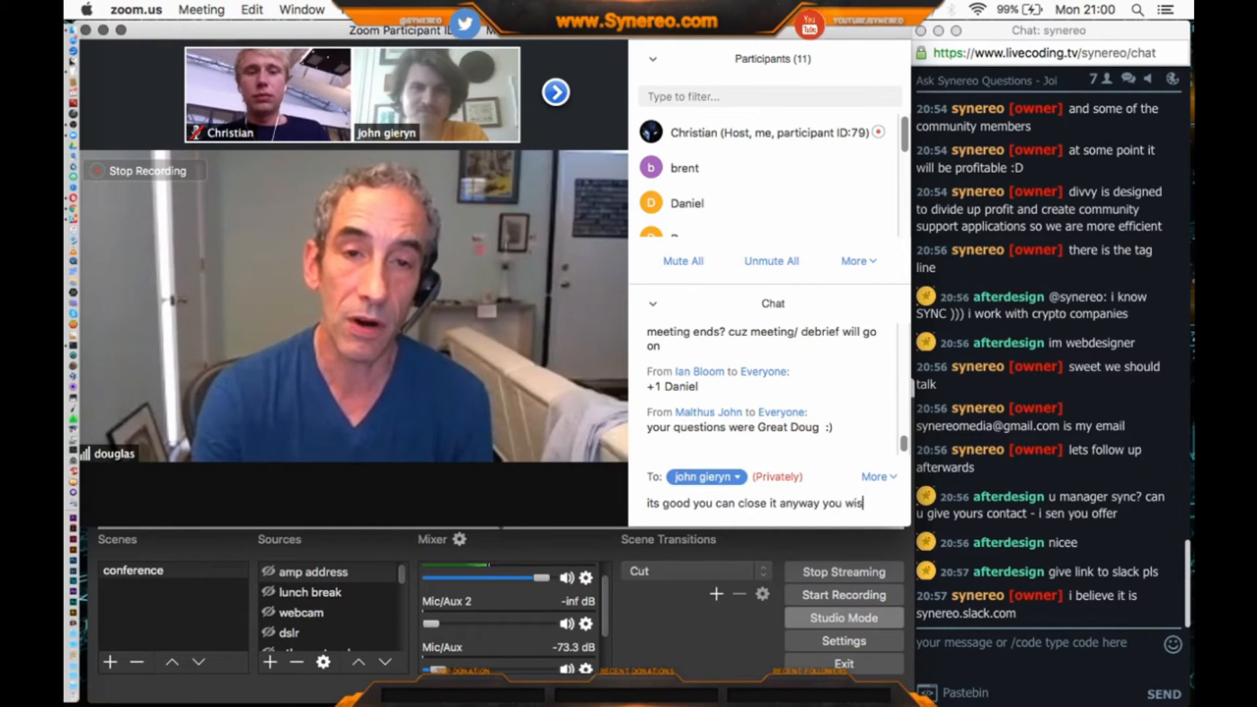
key("Return")
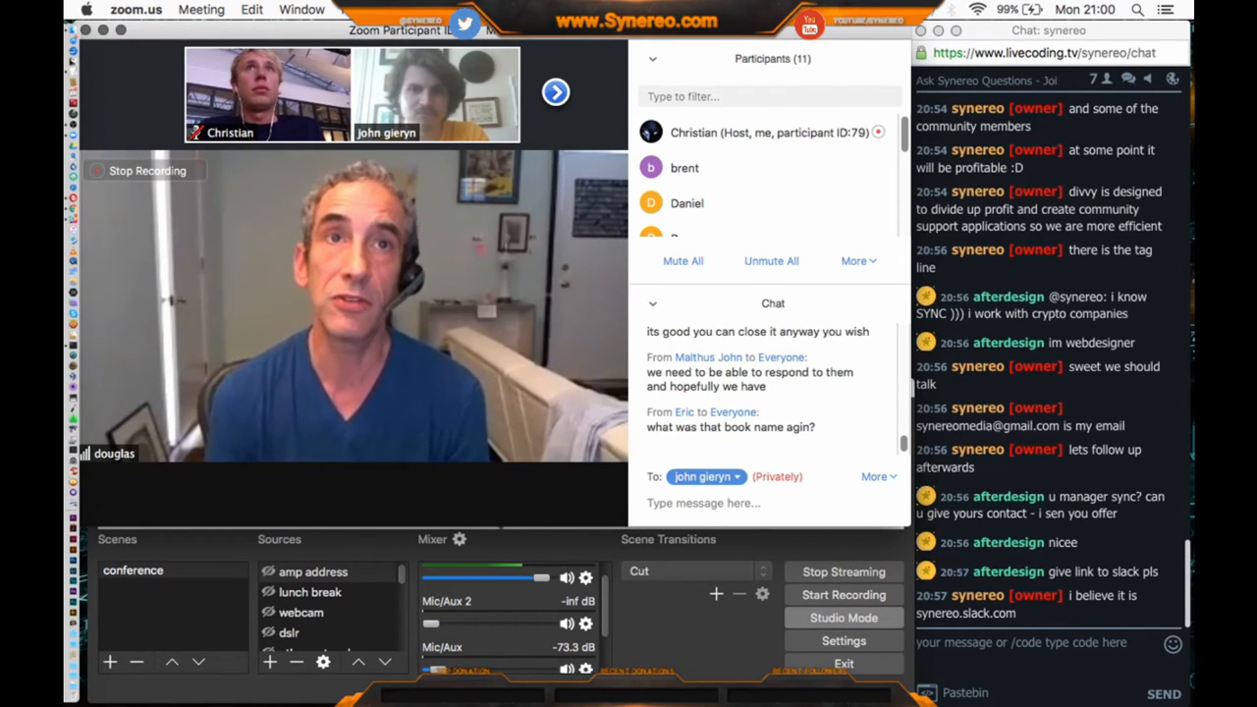
mouse_move(161, 462)
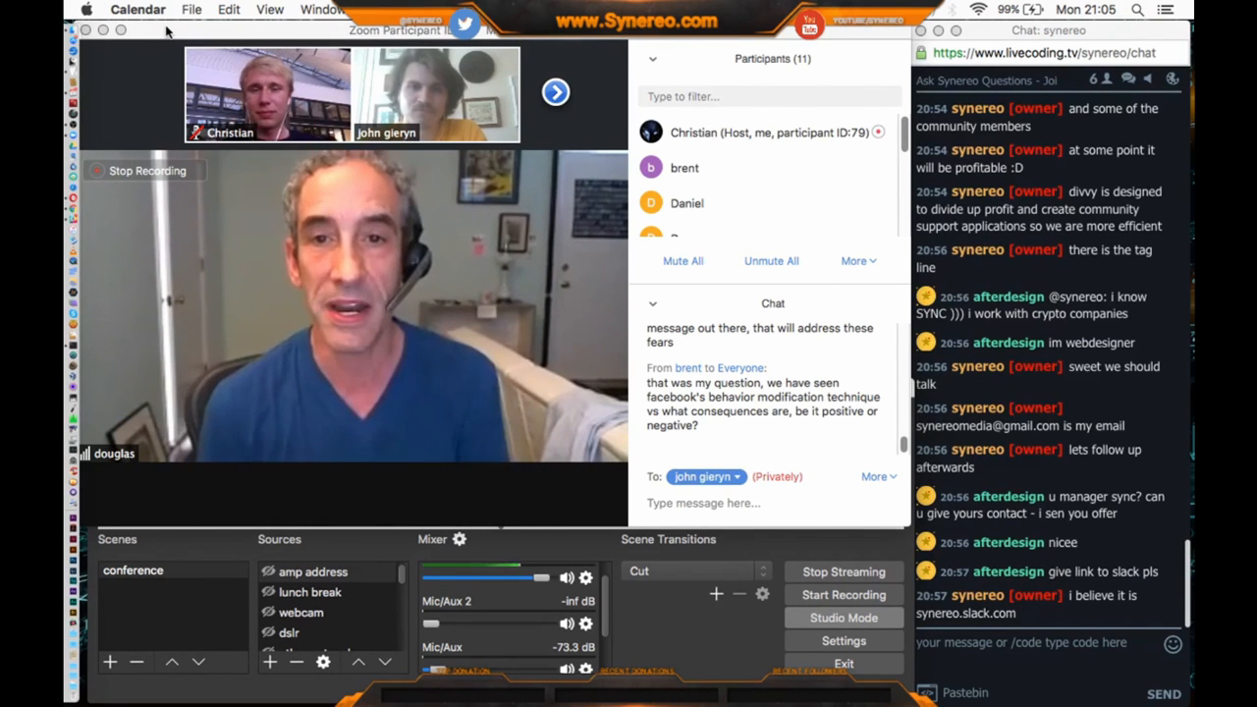
Address Everyone and send 'we are just smarter than normal people LOL'
left_click(707, 477)
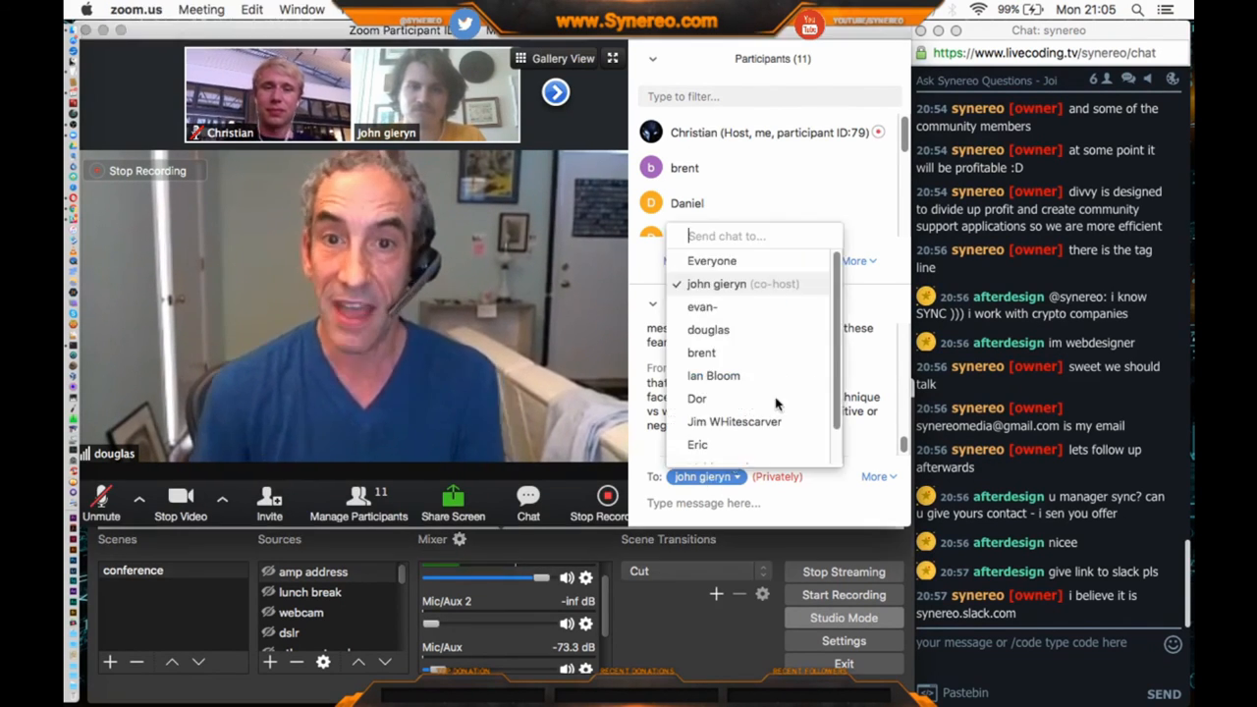
left_click(711, 259)
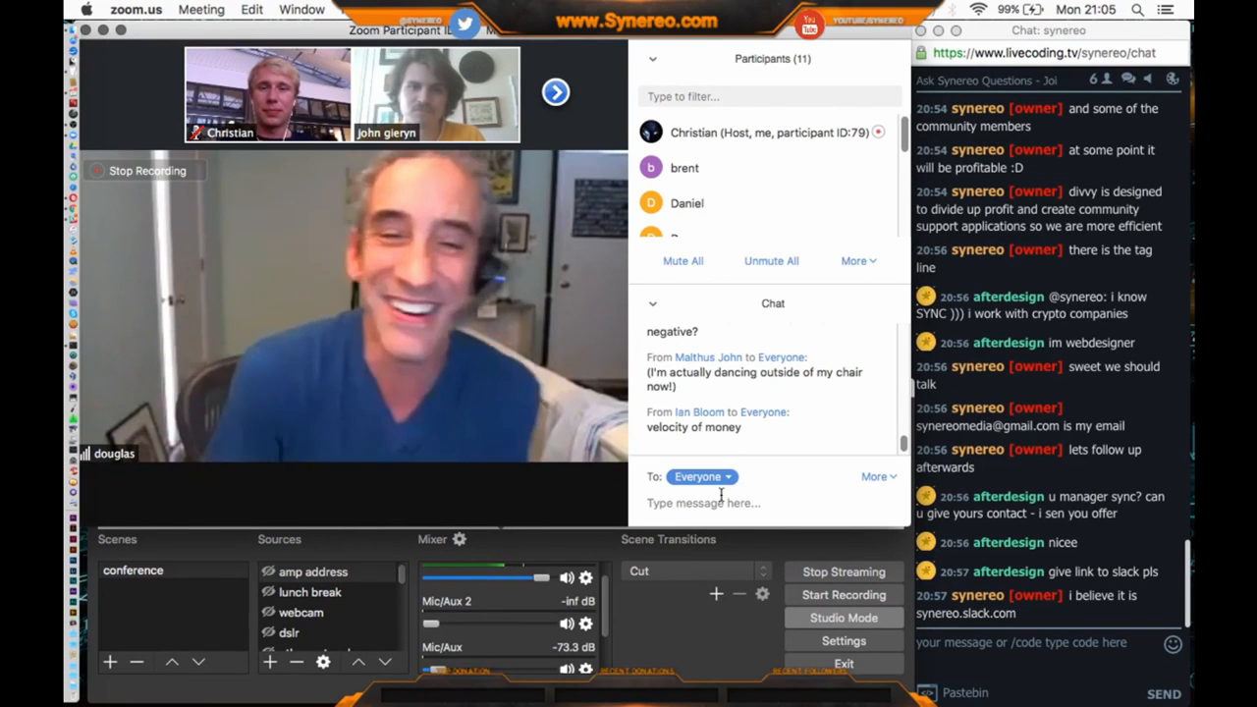
type("ye")
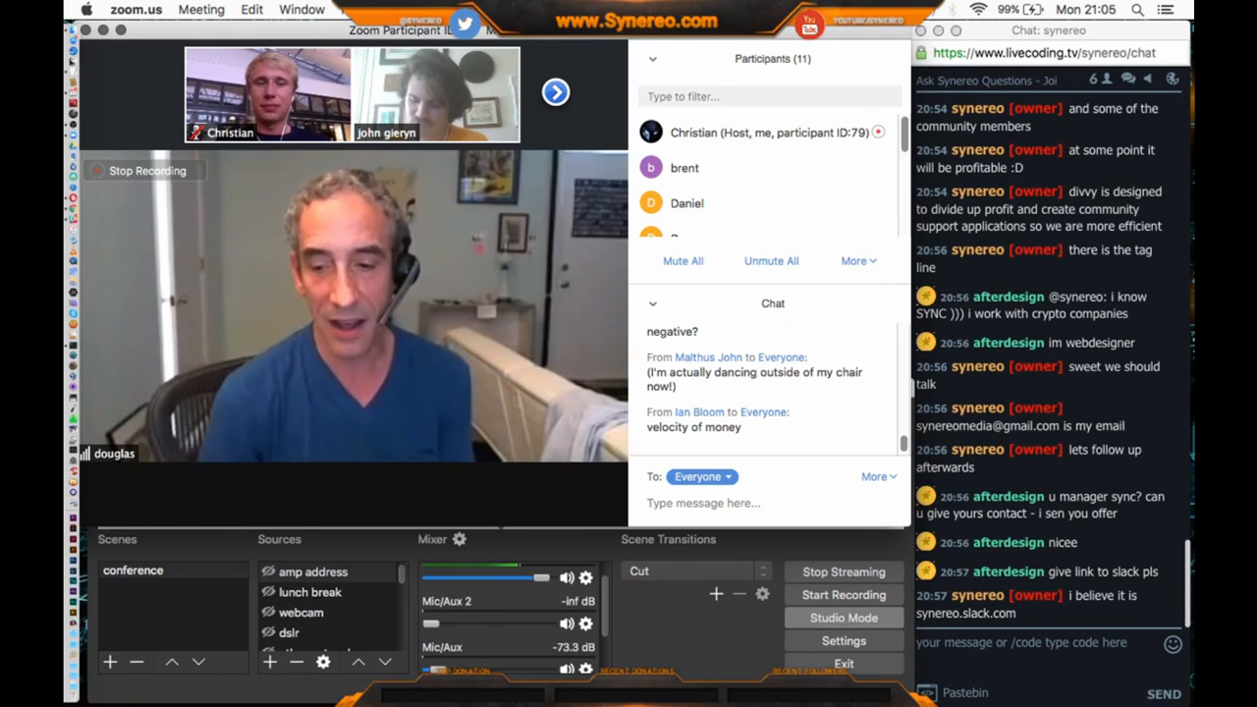
type("we are just smarter tha")
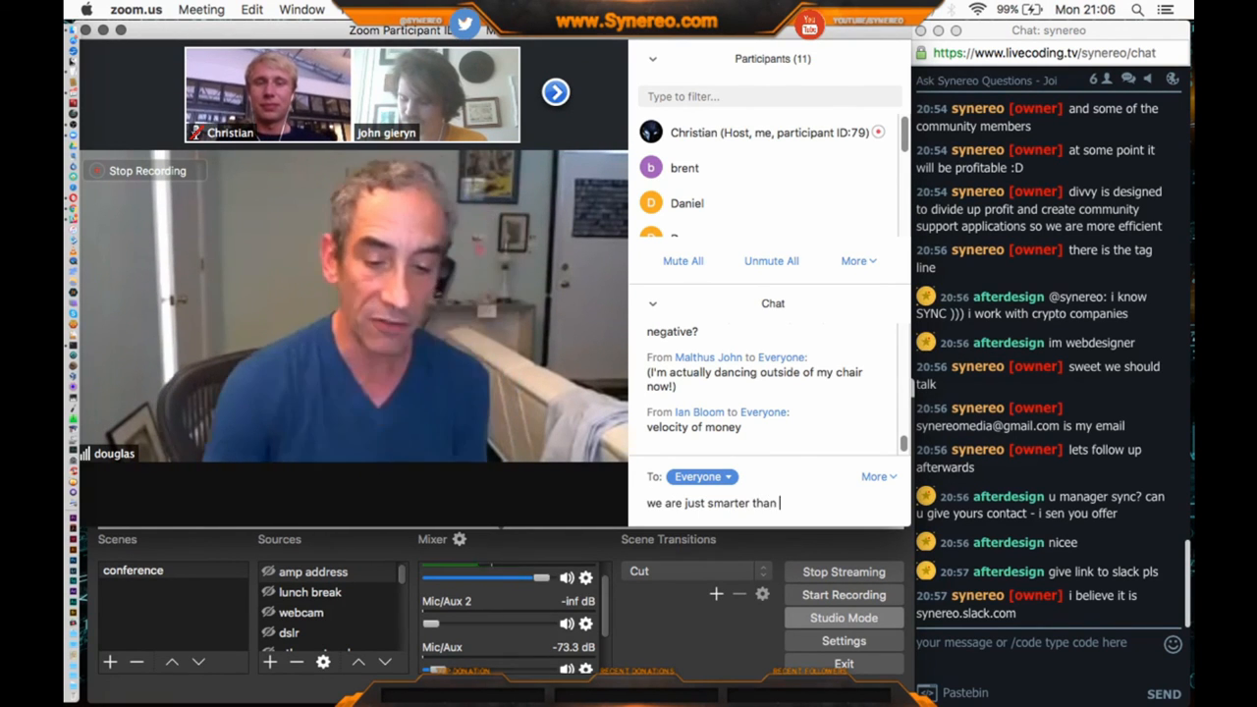
type("normal people LO")
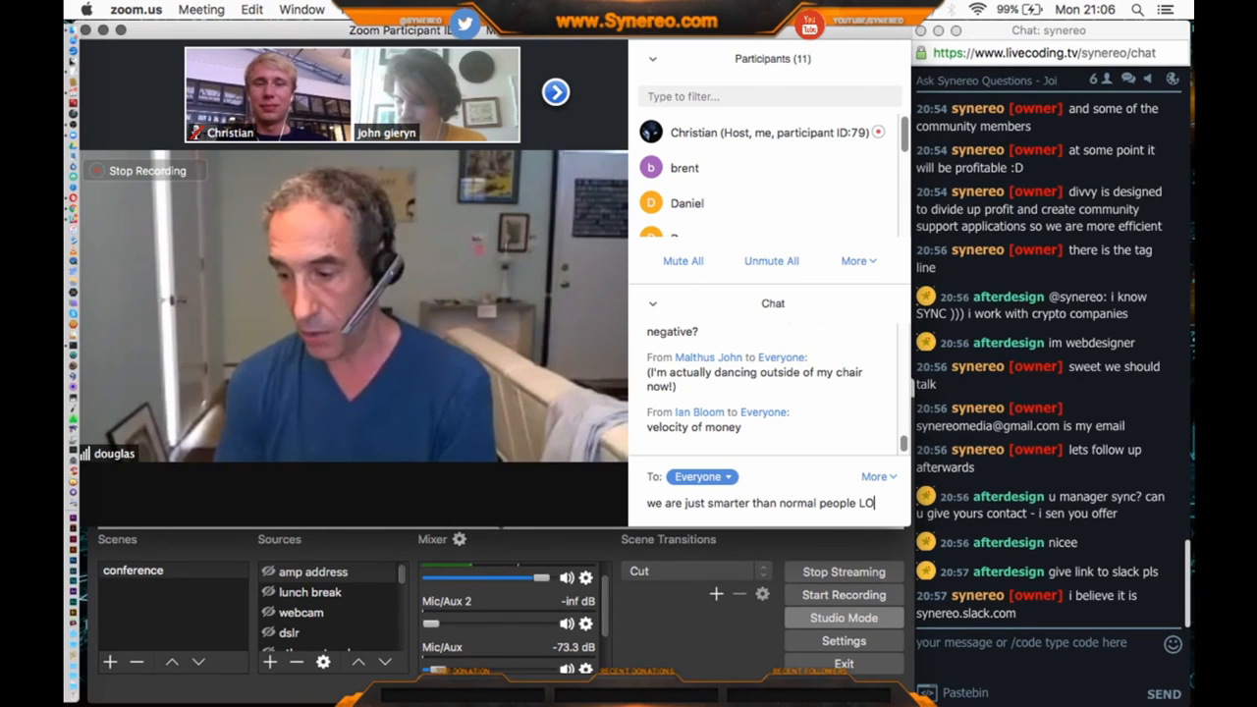
key("Return")
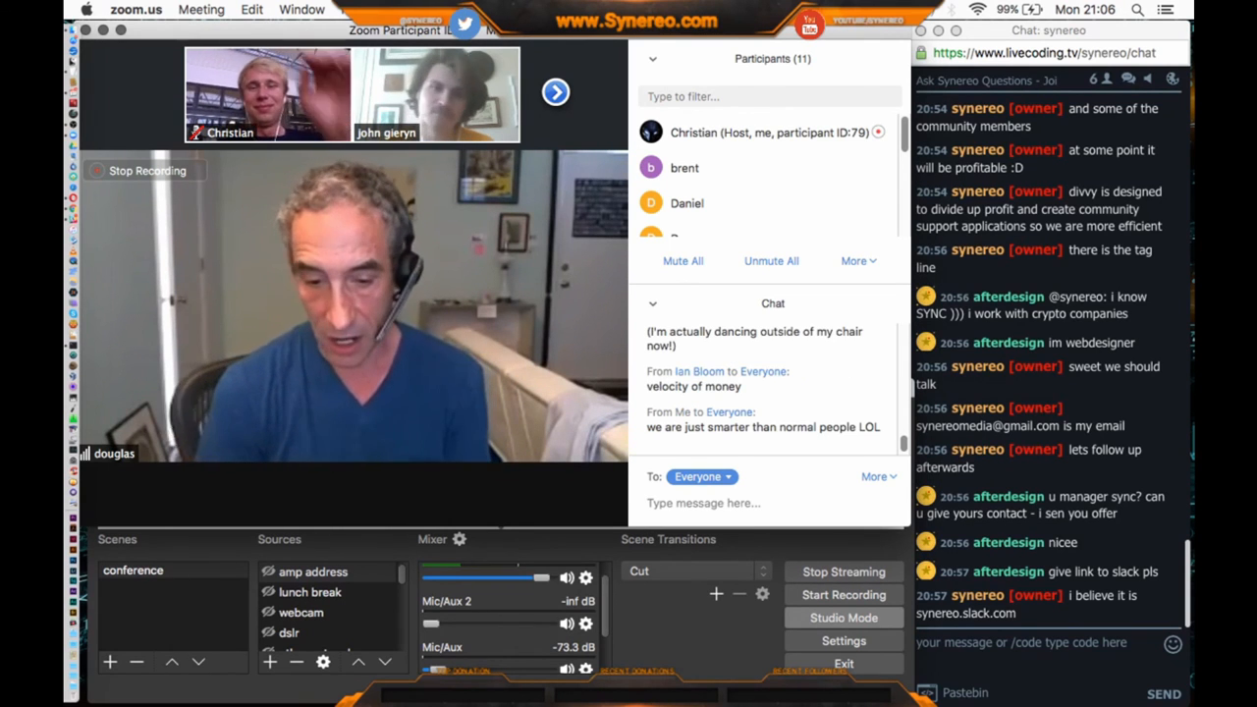